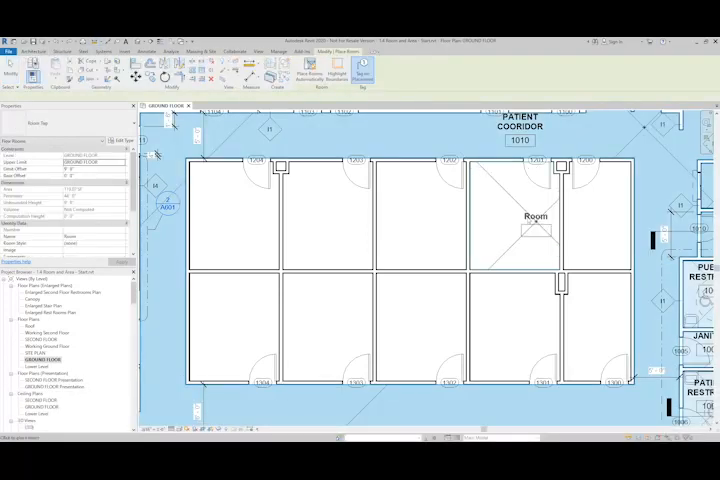
# Step: Place a room in space 1201, the rightmost upper-row space, named Exam 2-1
pyautogui.click(520, 210)
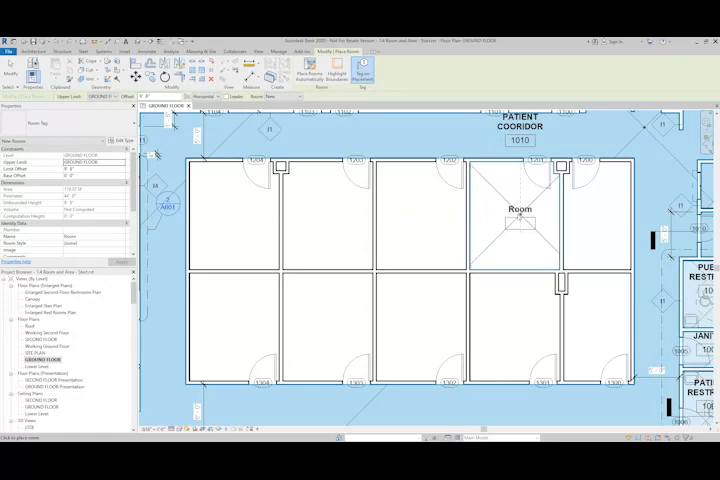
pyautogui.click(518, 210)
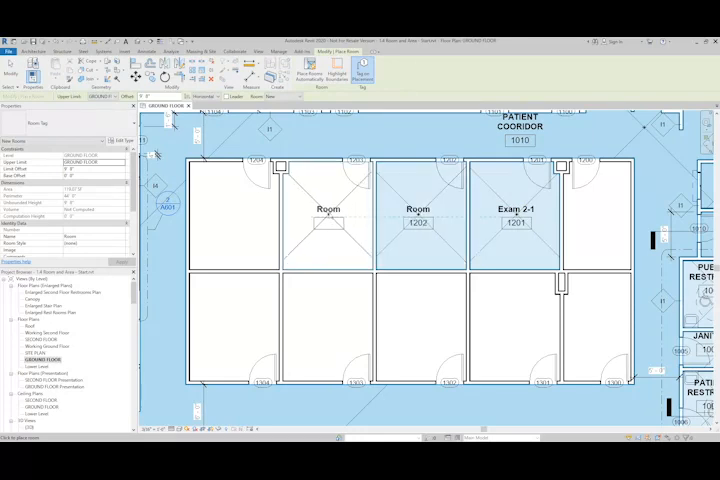
# Step: Place another room in the upper row for spaces 1203 and 1204
pyautogui.click(327, 222)
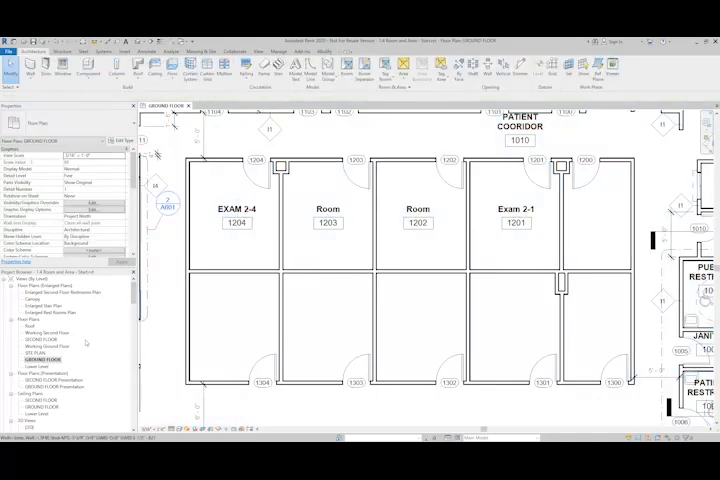
# Step: Open the ROOM SCHEDULE listing levels, names, numbers, areas and the unplaced Nurse Station
pyautogui.click(236, 222)
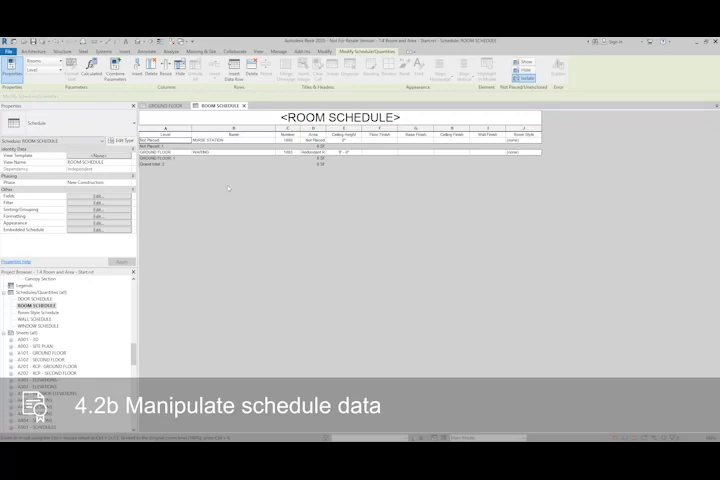
# Step: Switch to the GROUND FLOOR plan and pan to the Reception area
pyautogui.click(168, 107)
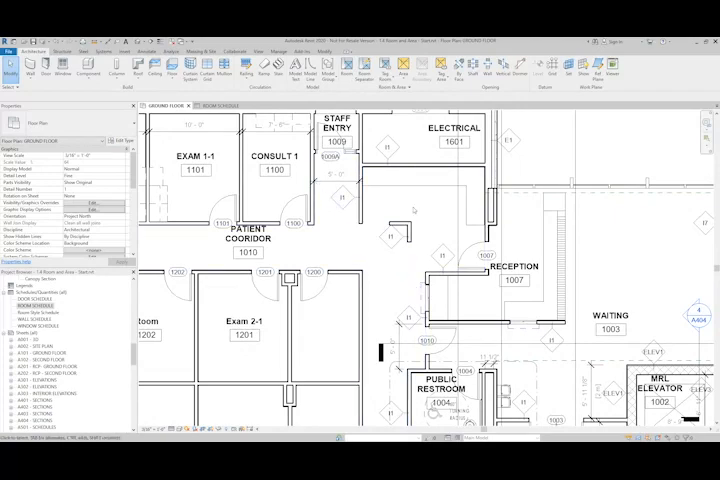
pyautogui.click(245, 245)
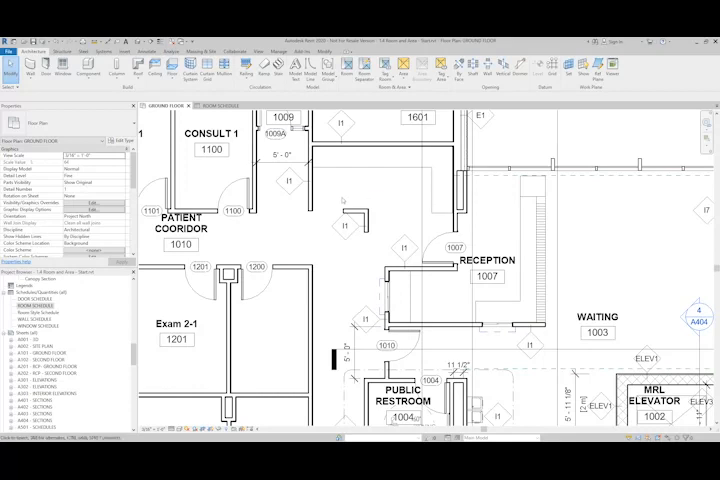
pyautogui.moveTo(340, 200)
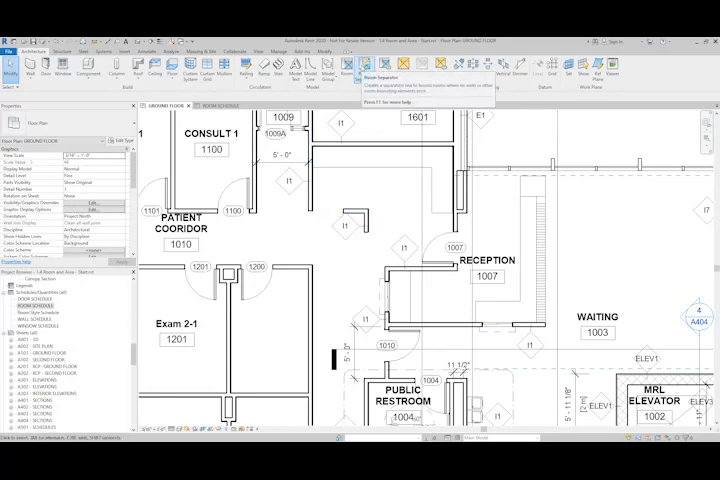
# Step: Place Nurse Station room 1008 in the space beside Reception
pyautogui.click(370, 72)
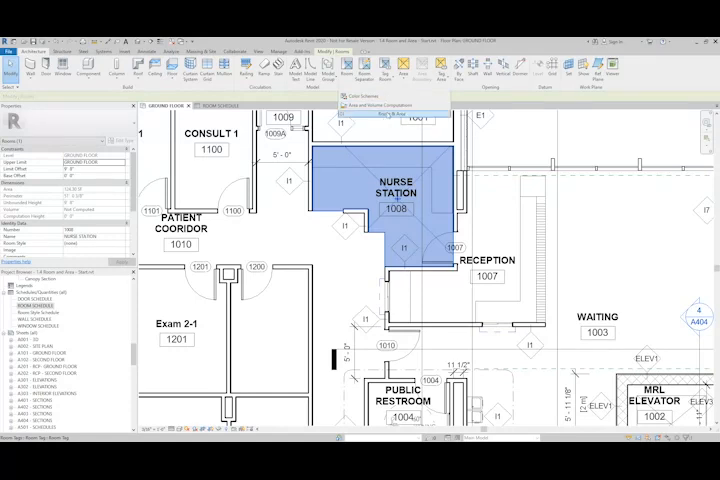
pyautogui.moveTo(390, 104)
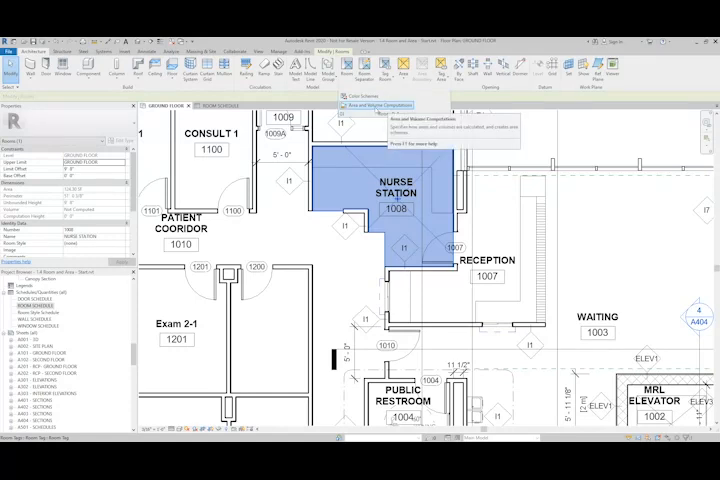
pyautogui.click(387, 103)
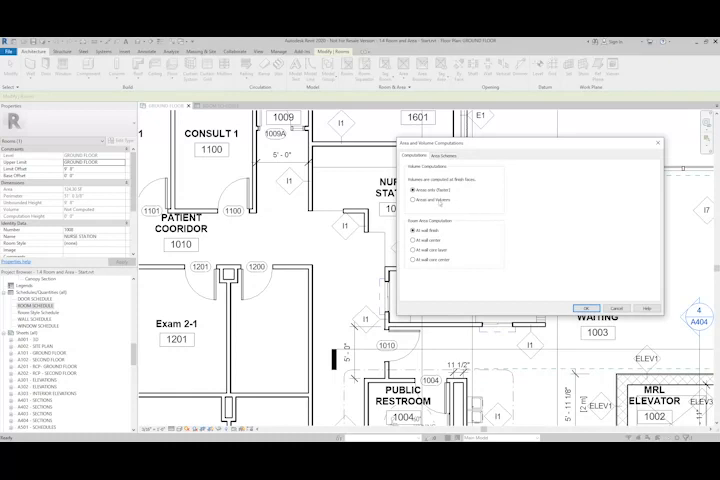
# Step: Compute Areas and Volumes with room areas measured at wall finish, and confirm
pyautogui.click(412, 197)
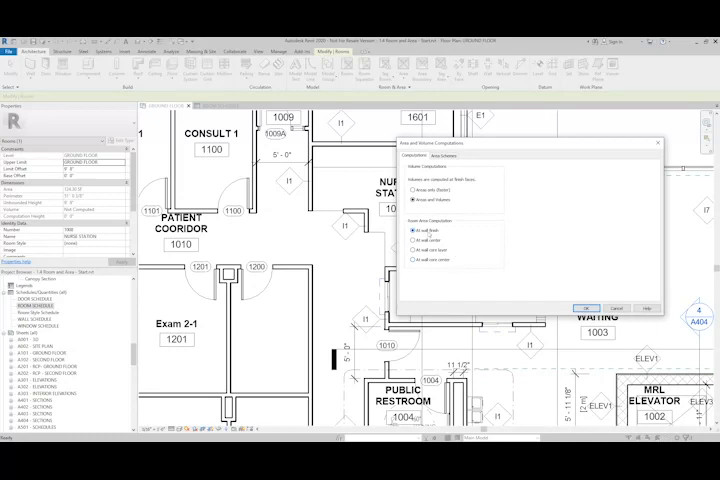
pyautogui.moveTo(572, 287)
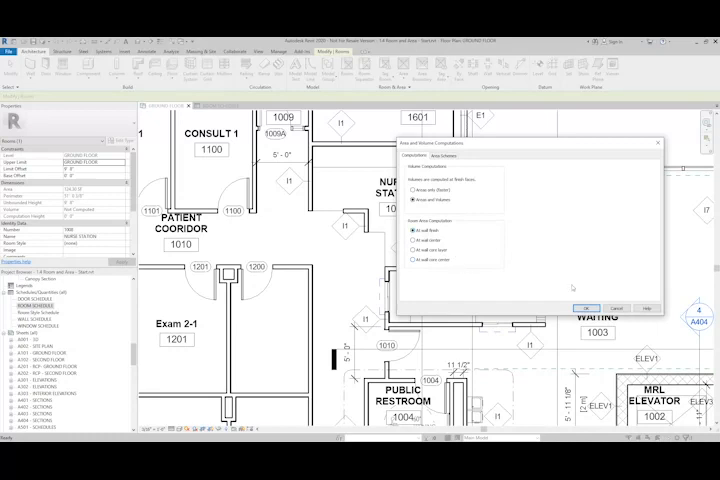
pyautogui.click(586, 307)
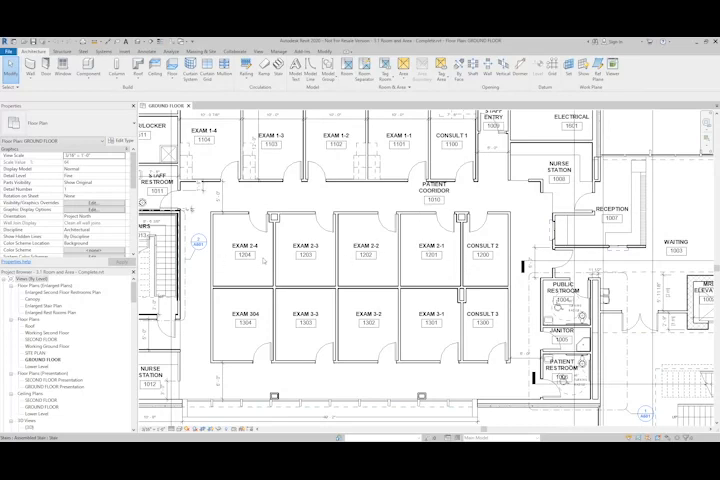
pyautogui.moveTo(432, 272)
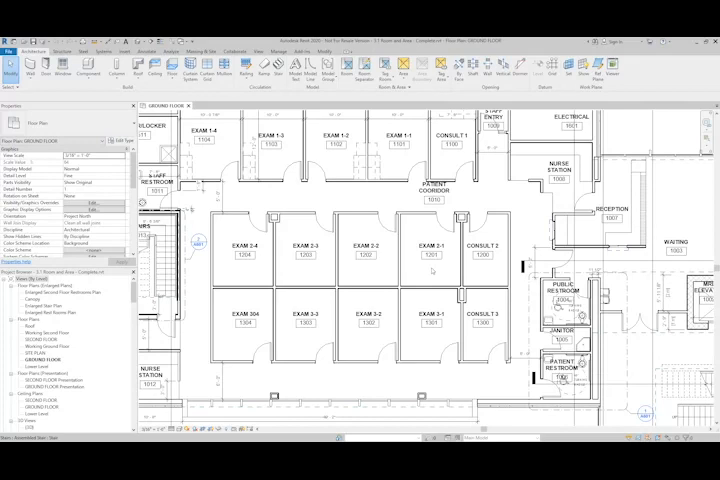
pyautogui.moveTo(433, 271)
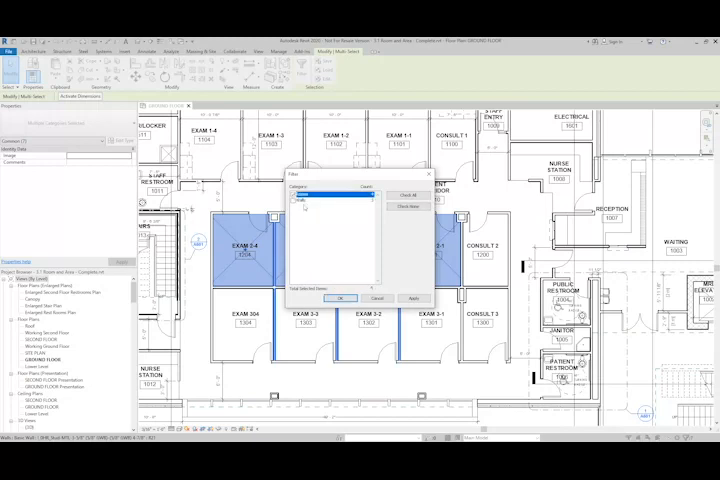
# Step: Filter out walls so only the four exam rooms remain selected
pyautogui.click(340, 298)
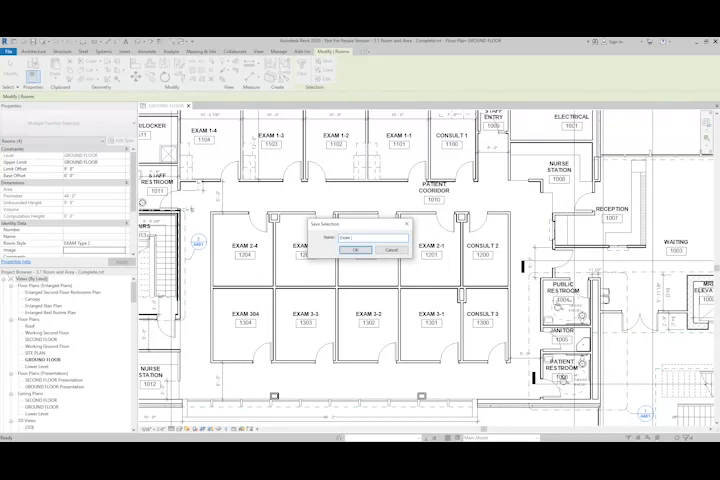
# Step: Save the selection as 'Exam 2' and choose Exam 2 from the saved sets
pyautogui.write('Exam 2')
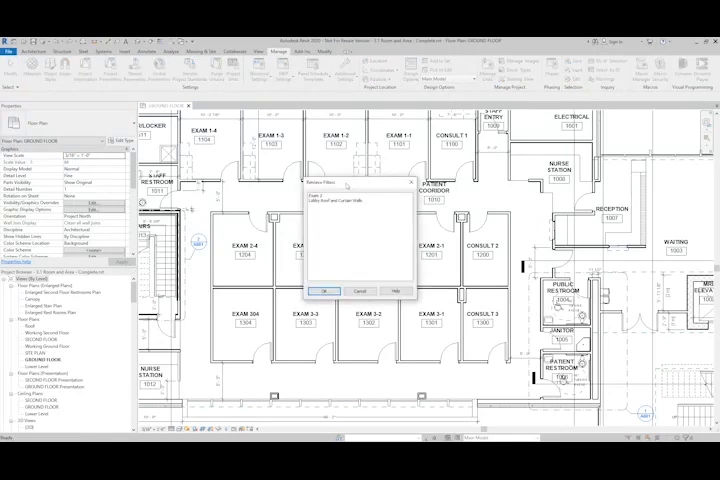
pyautogui.click(355, 196)
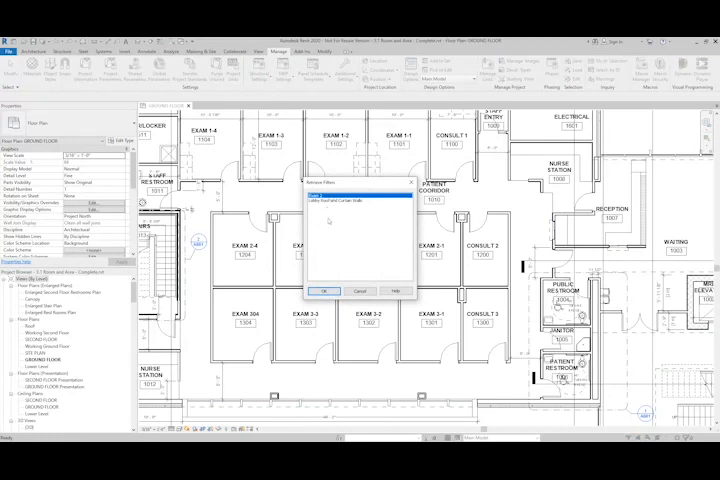